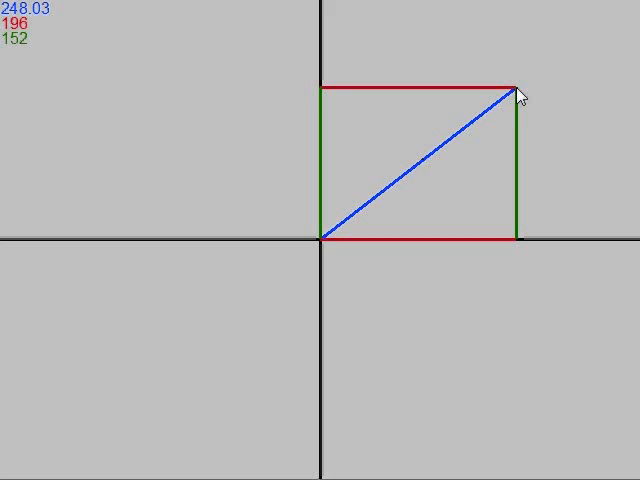
mouse_move(348, 280)
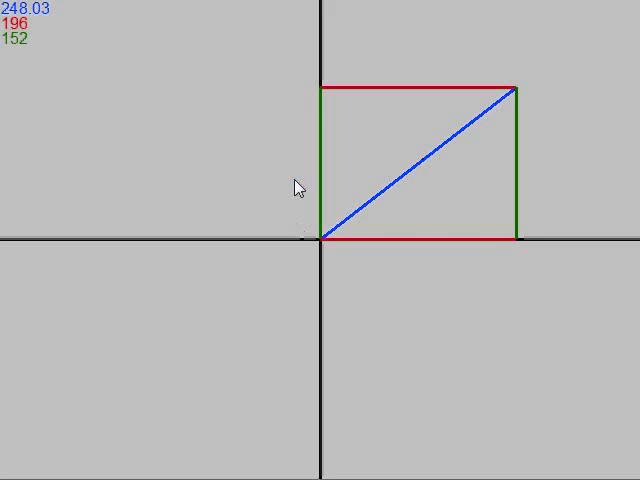
mouse_move(404, 132)
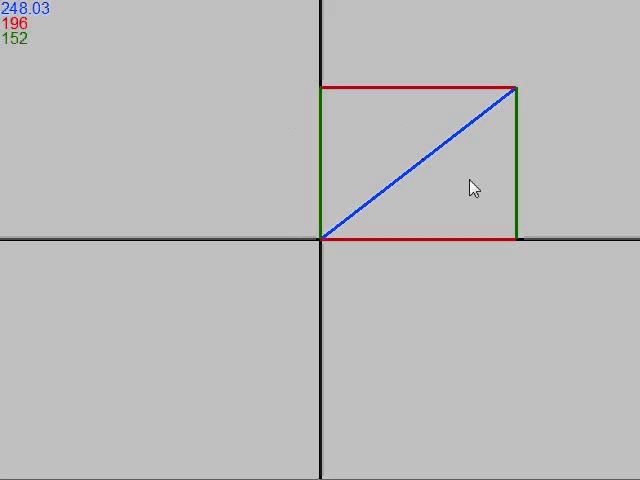
mouse_move(70, 18)
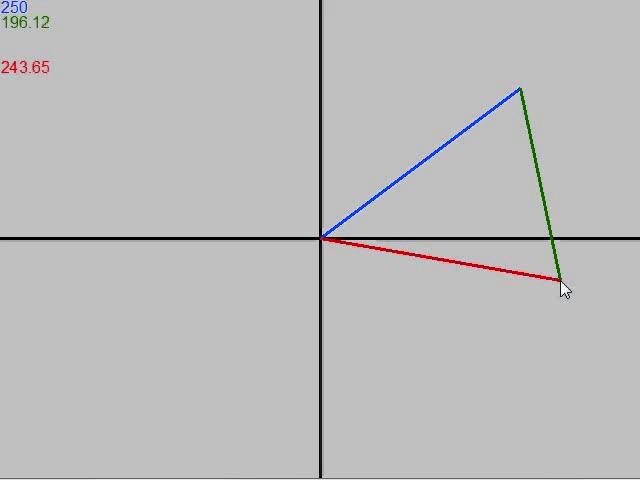
- Place the yellow tip, then the white vector (169.74), bringing the red resultant to 274.32
left_click_drag(564, 290, 590, 176)
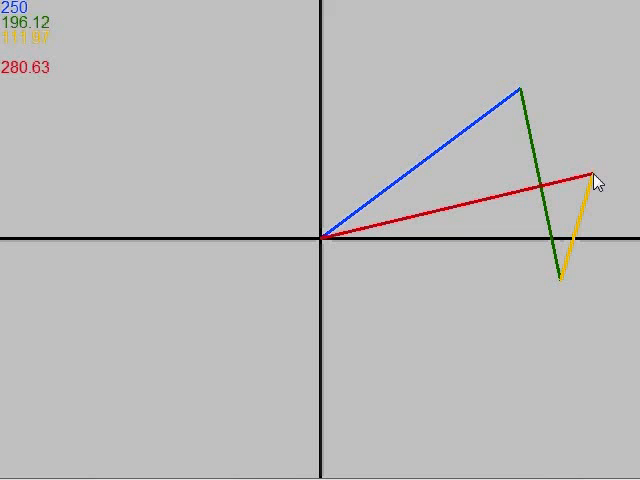
left_click_drag(590, 178, 500, 40)
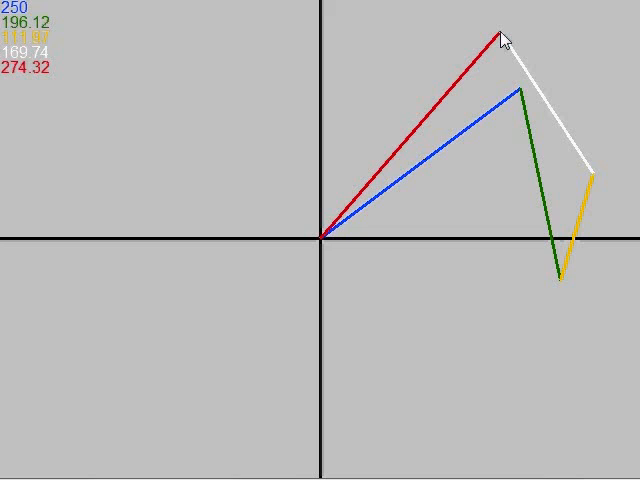